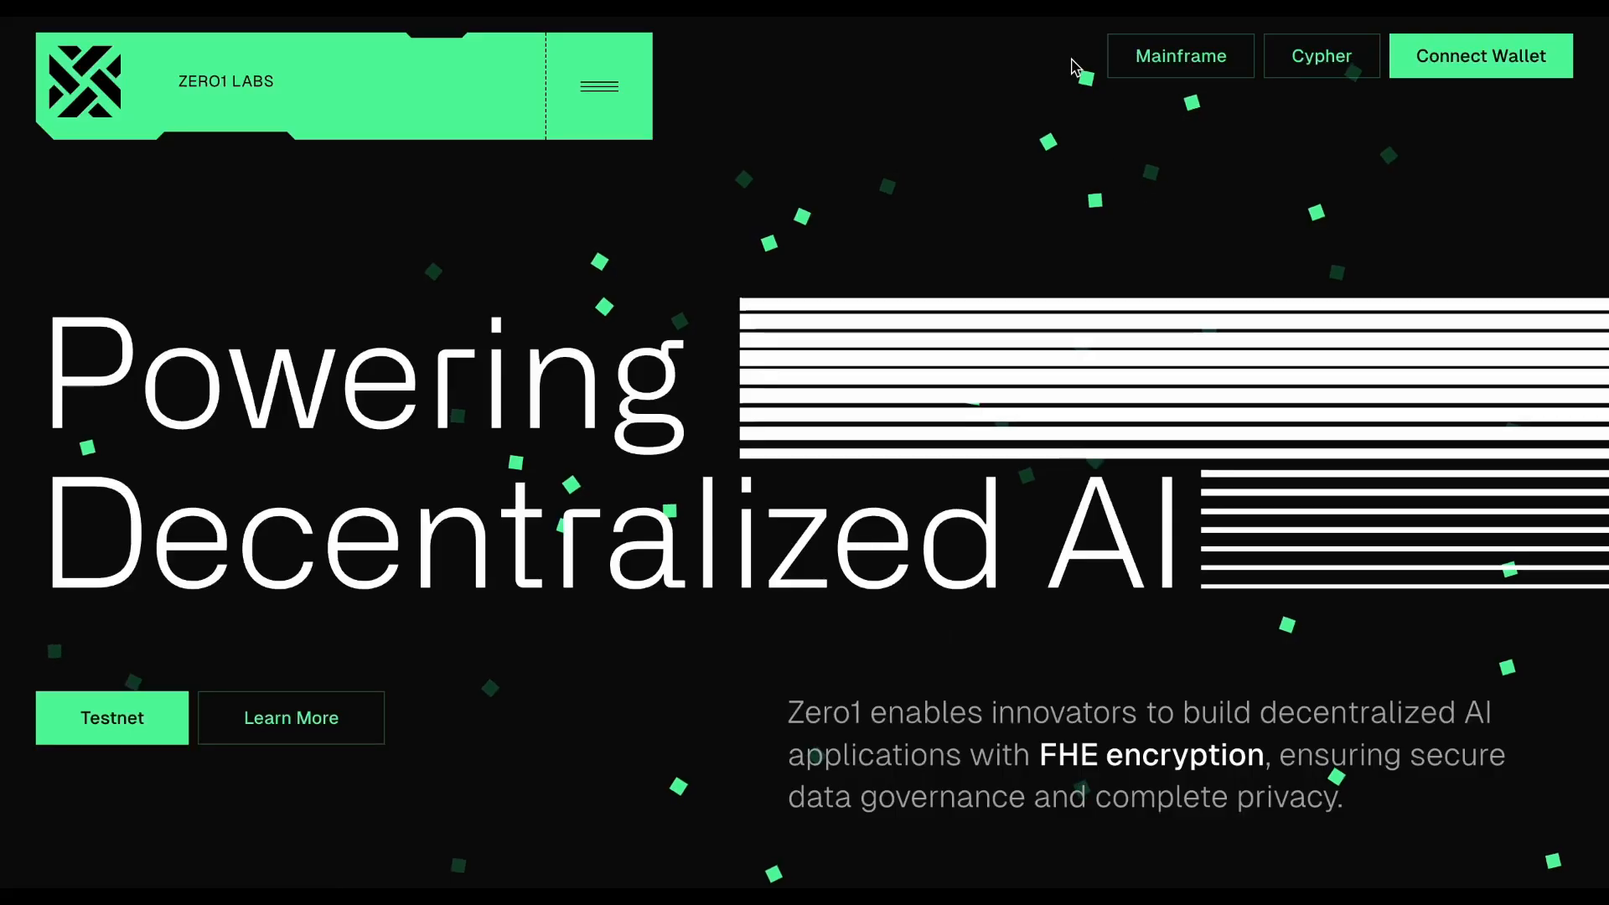
mouse_move(916, 230)
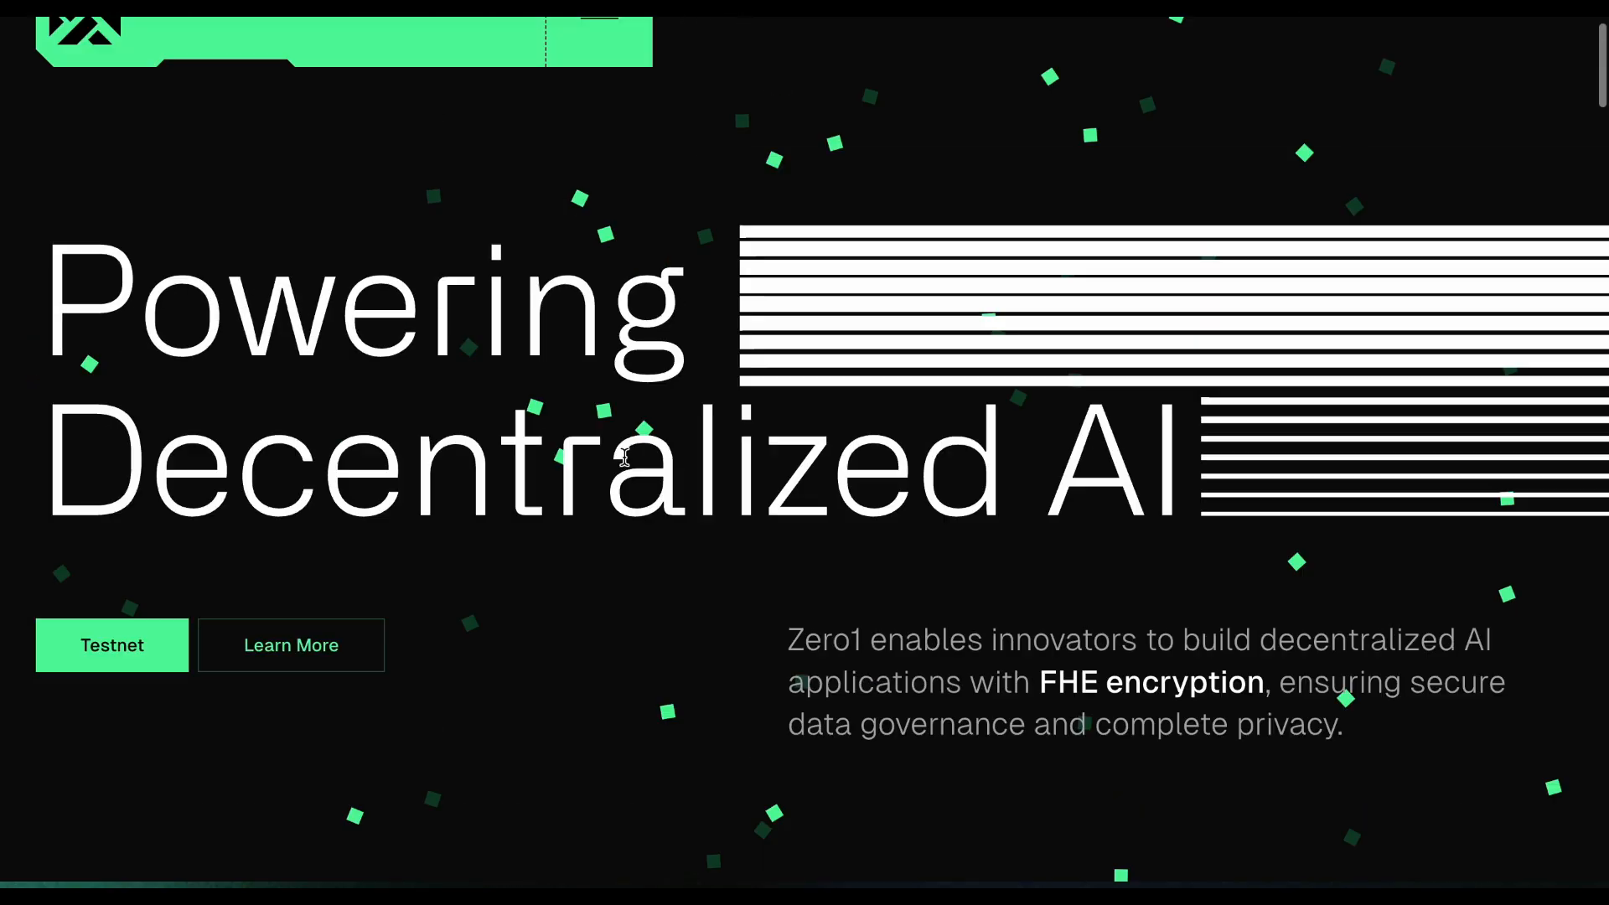
- Review the site's navigation listing, then scroll to Zero1 Labs' founders answer naming Evan Shapiro and Izaak Meckler
left_click(600, 81)
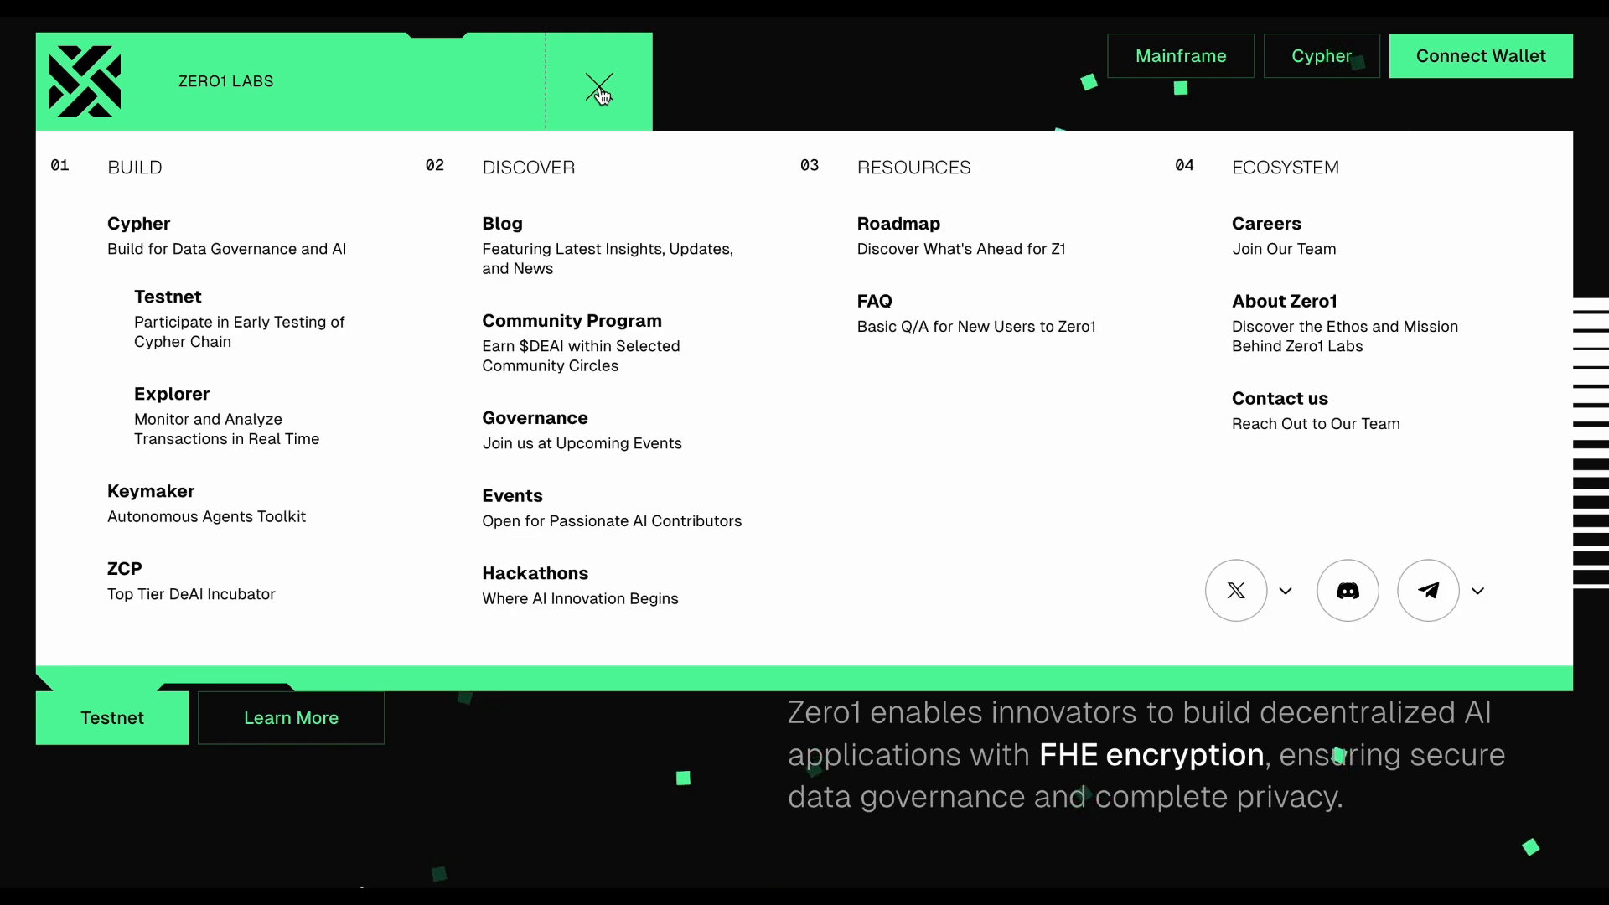
left_click(600, 90)
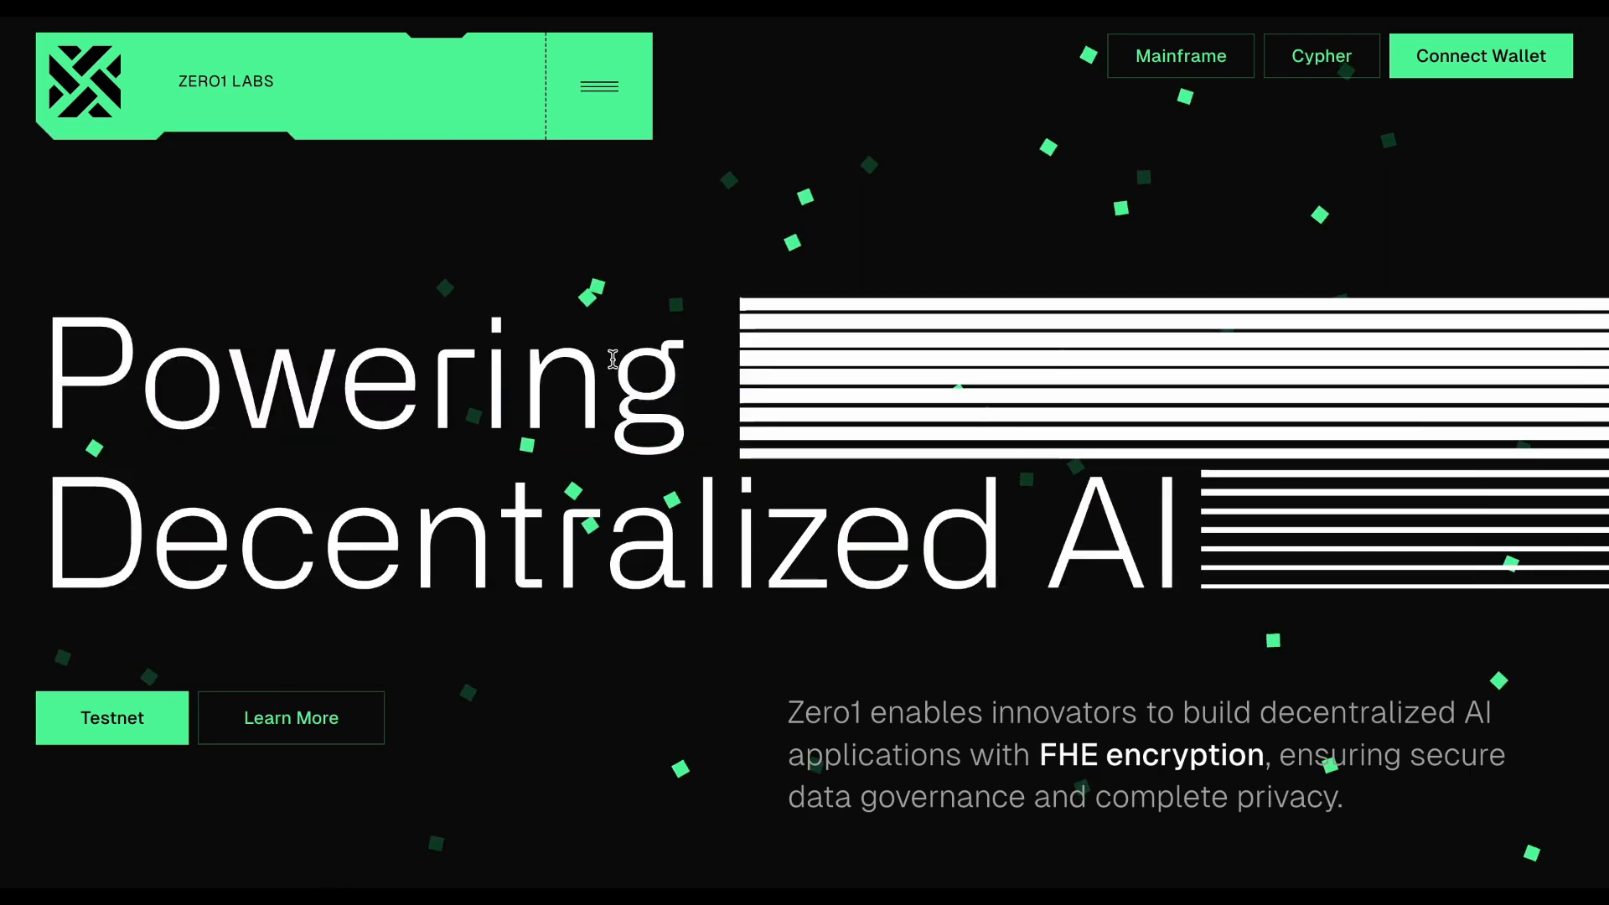
scroll("down", 3)
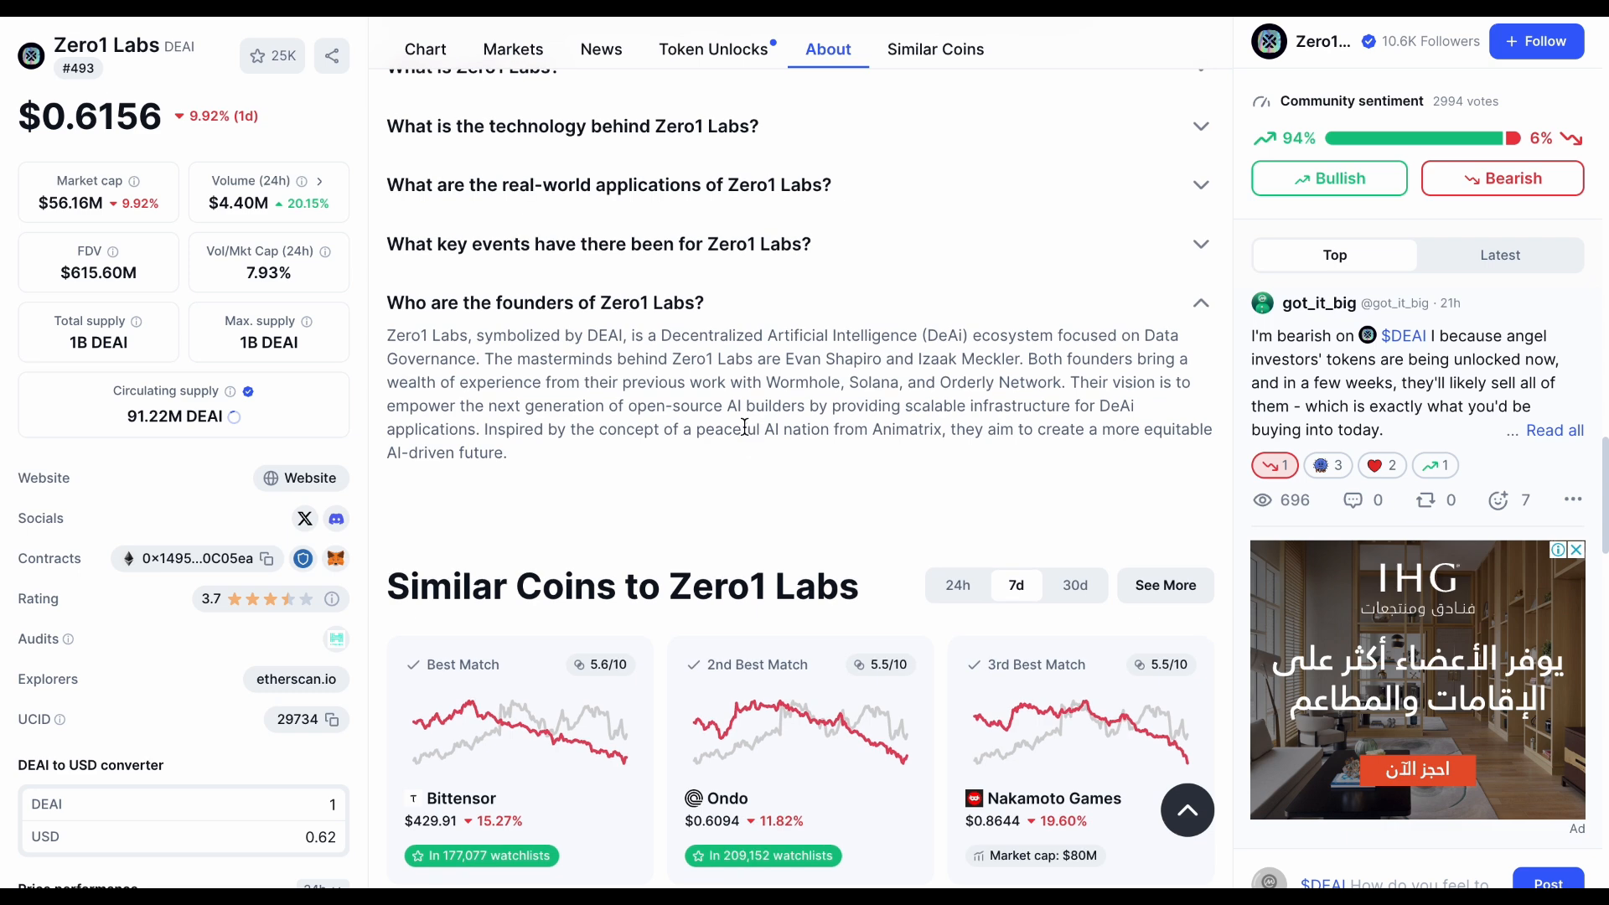
- Scroll to the Token Unlocks section showing Validators 37.5% allocation and 23.8% unlocked
scroll("down", 3)
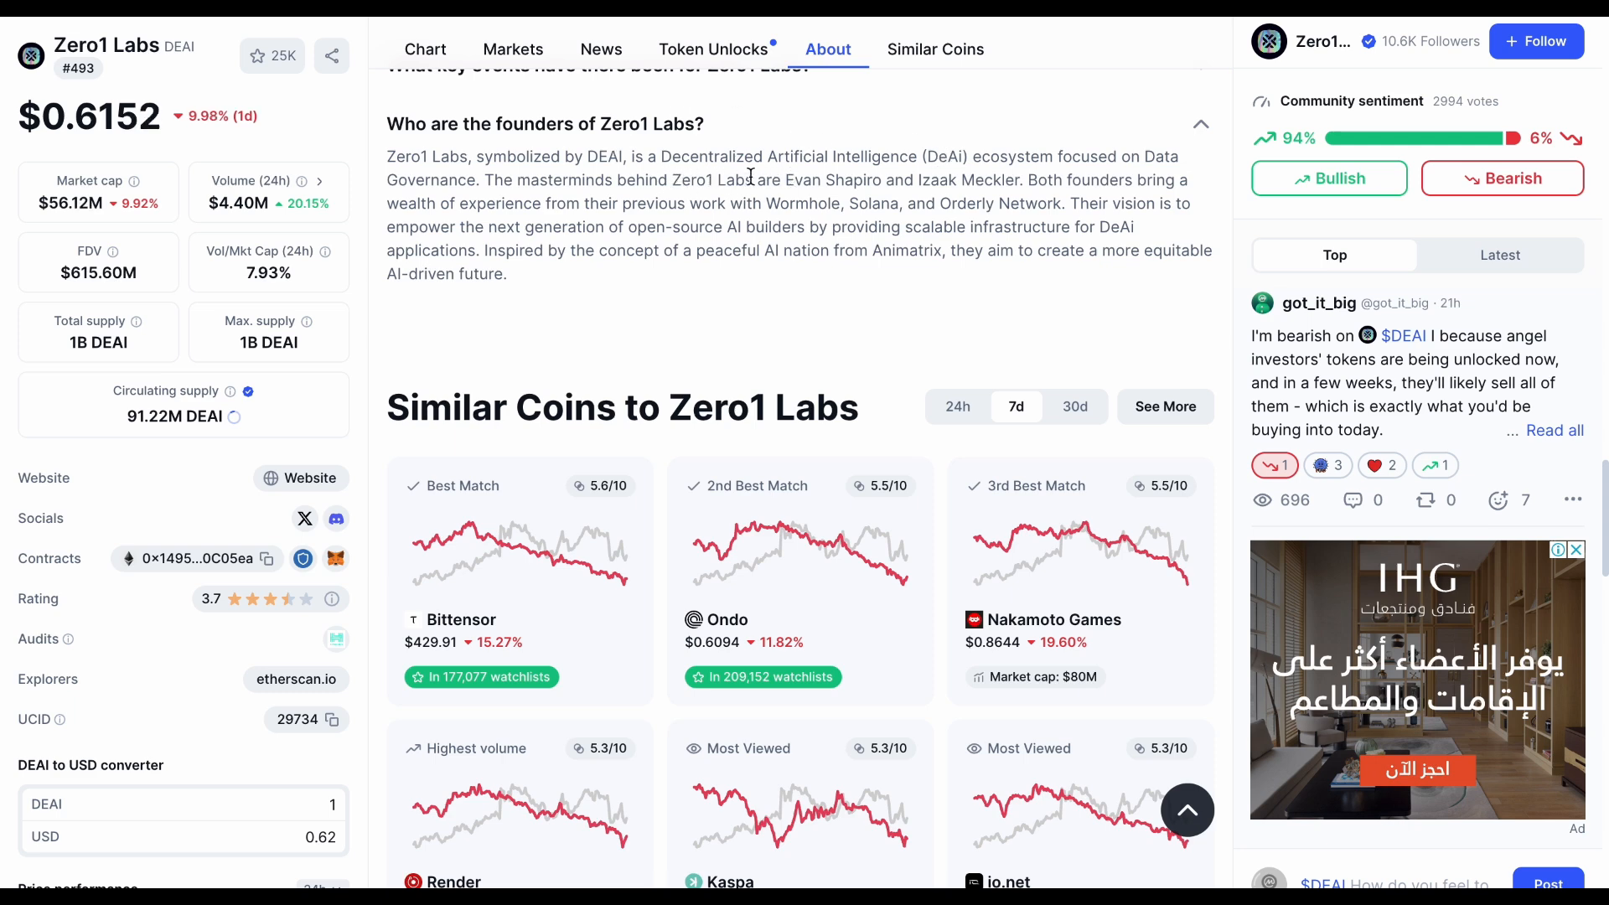
left_click_drag(783, 180, 961, 180)
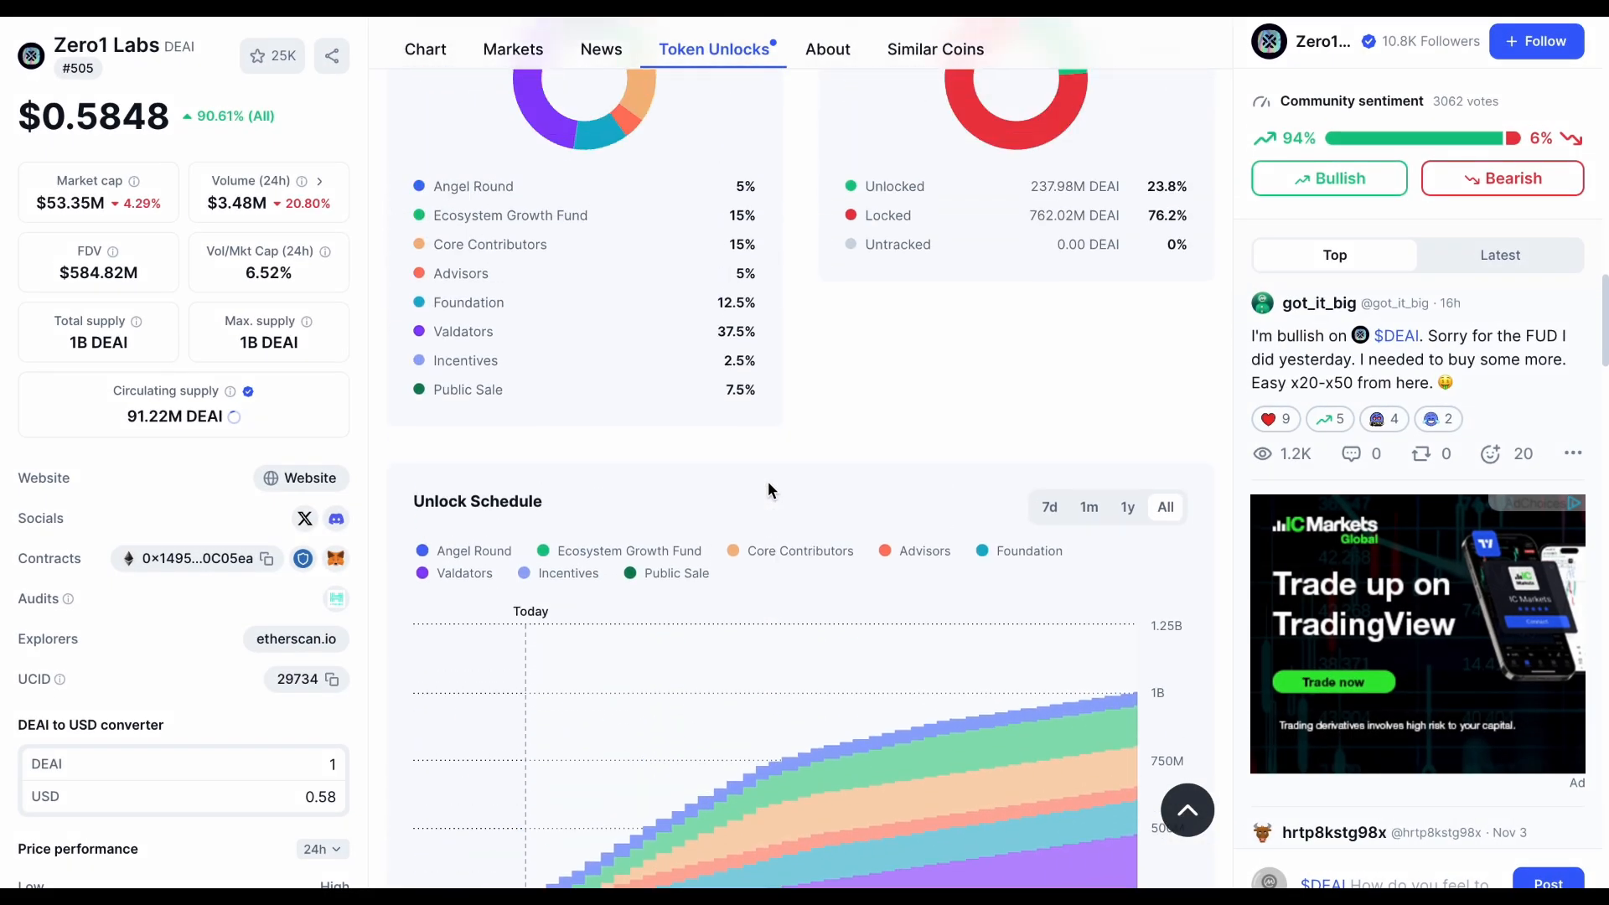
- Scroll up to the Token Unlocks heading with the Allocation and Unlock Progress charts, then back down
scroll("up", 3)
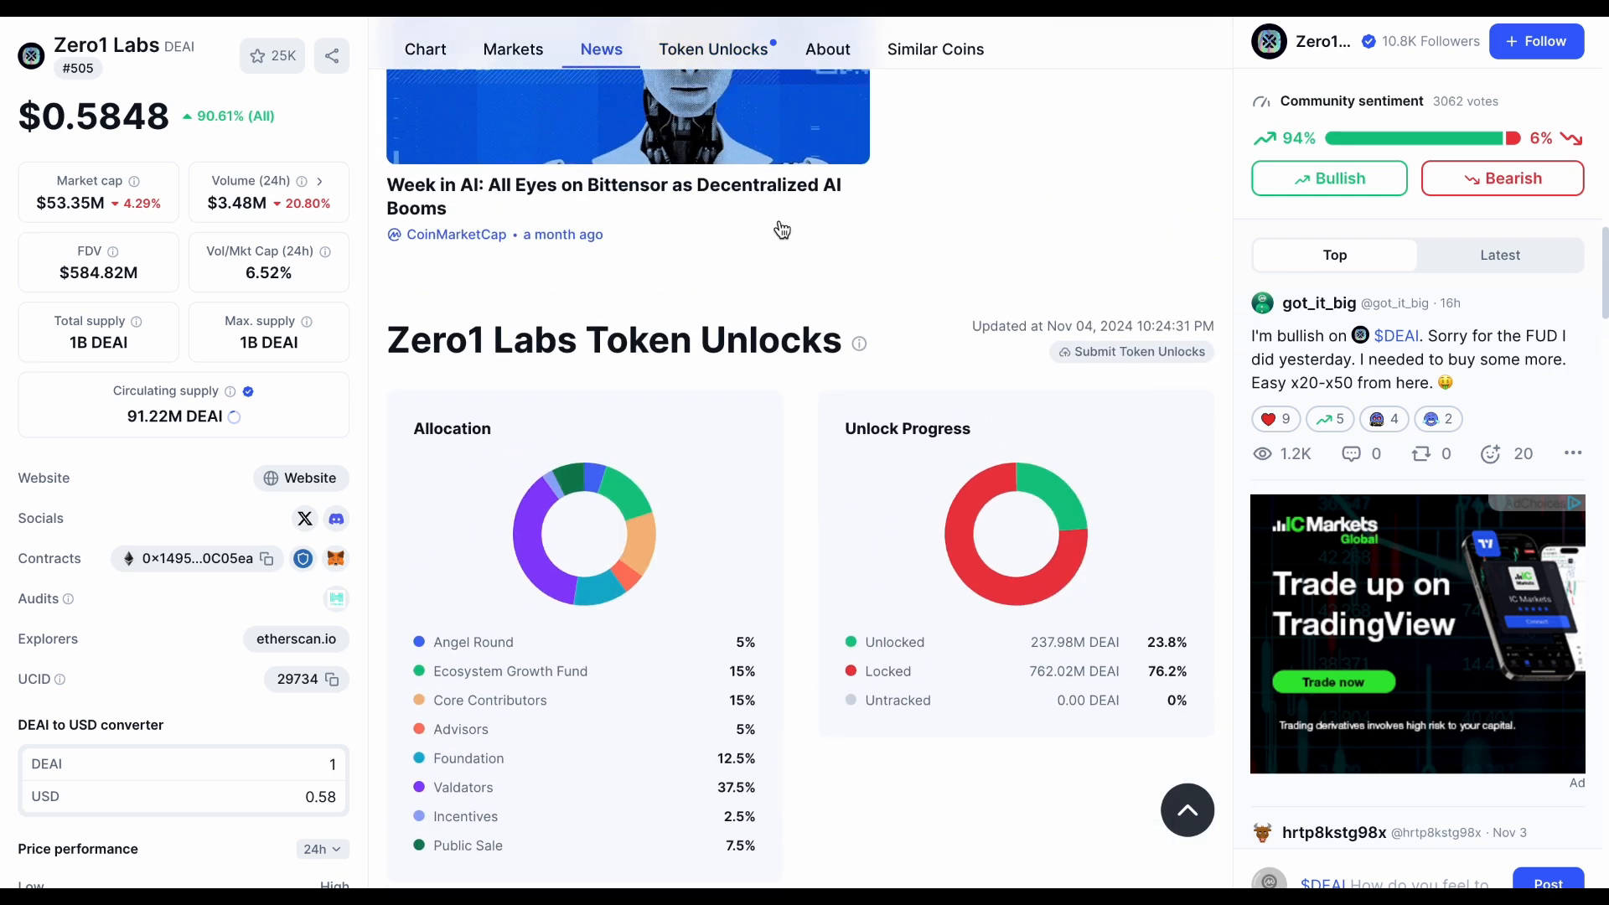
scroll("down", 3)
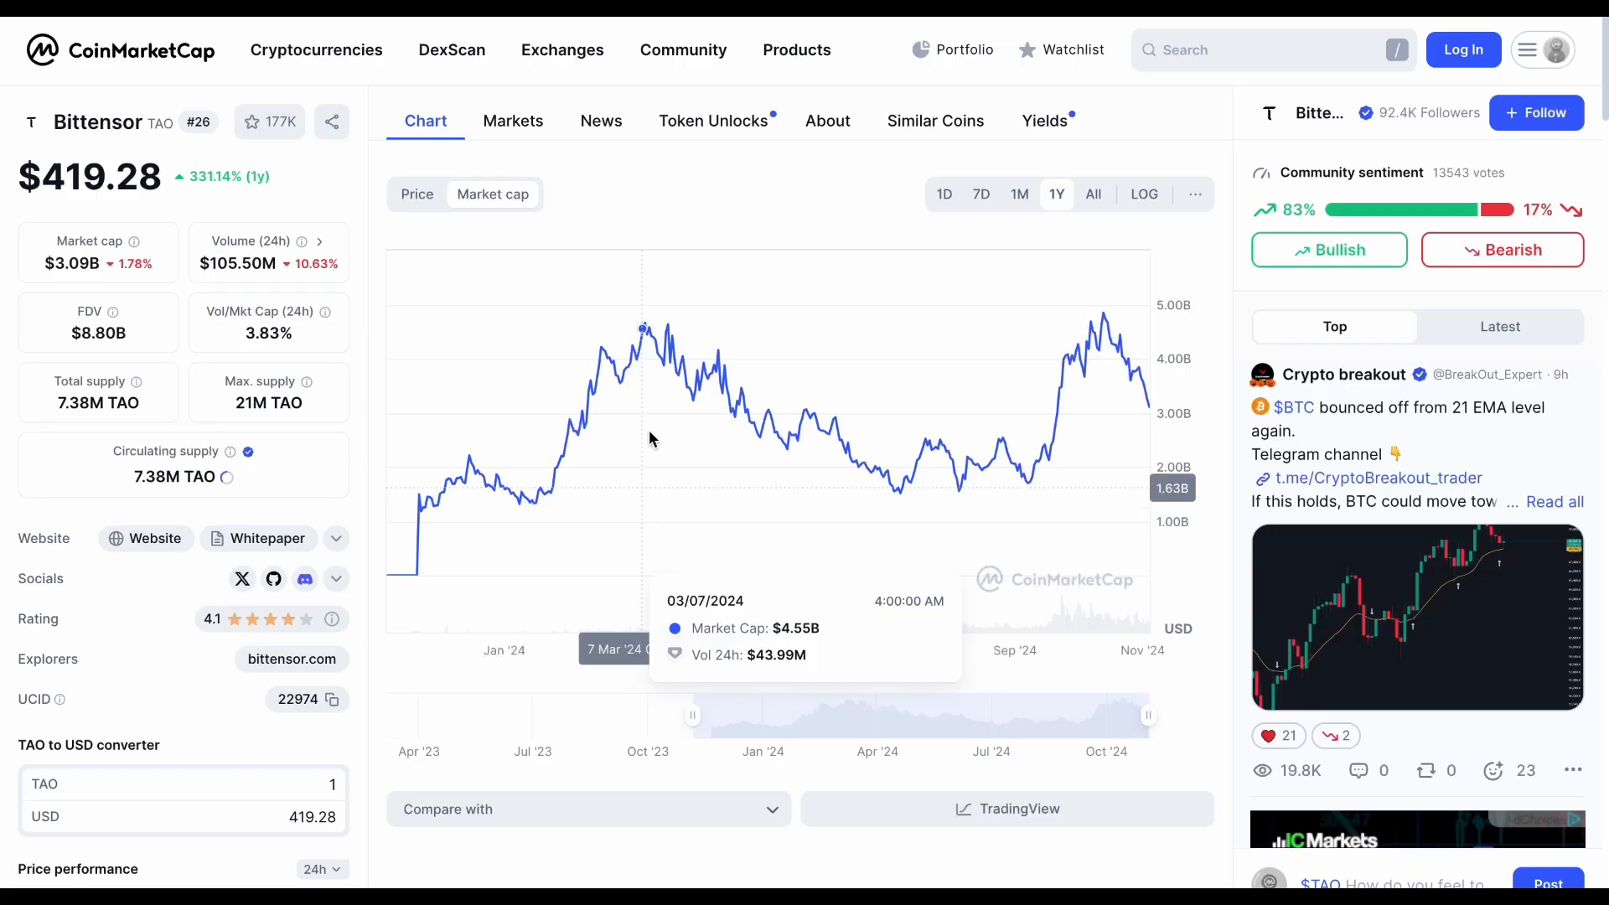
mouse_move(648, 439)
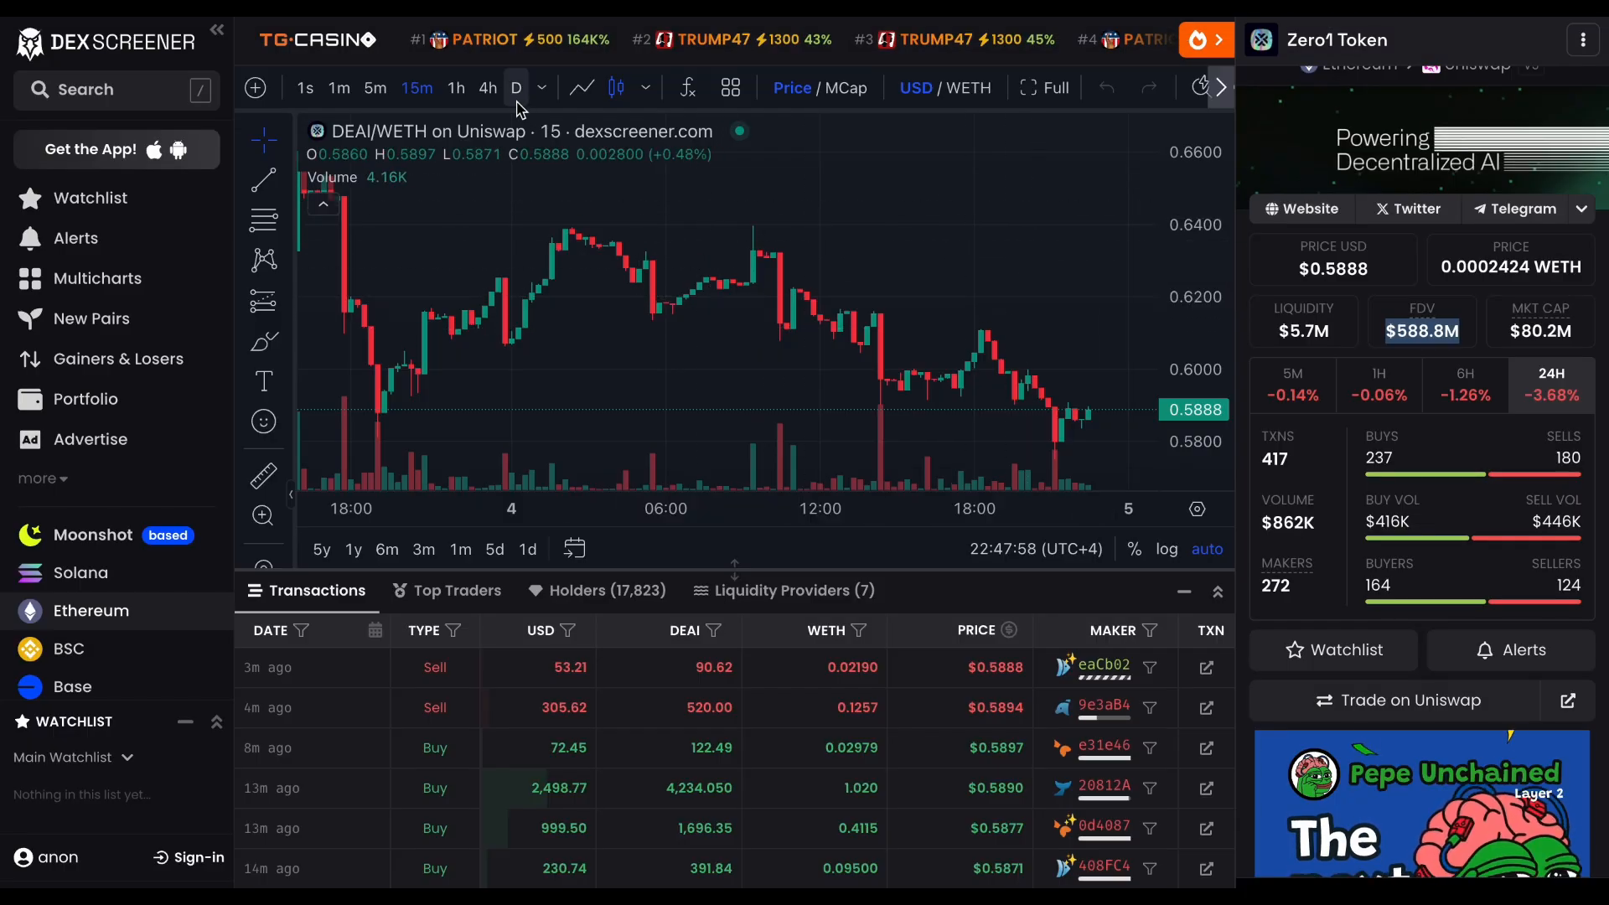
- Switch the DEAI/WETH chart from 15-minute to daily candles
left_click(518, 87)
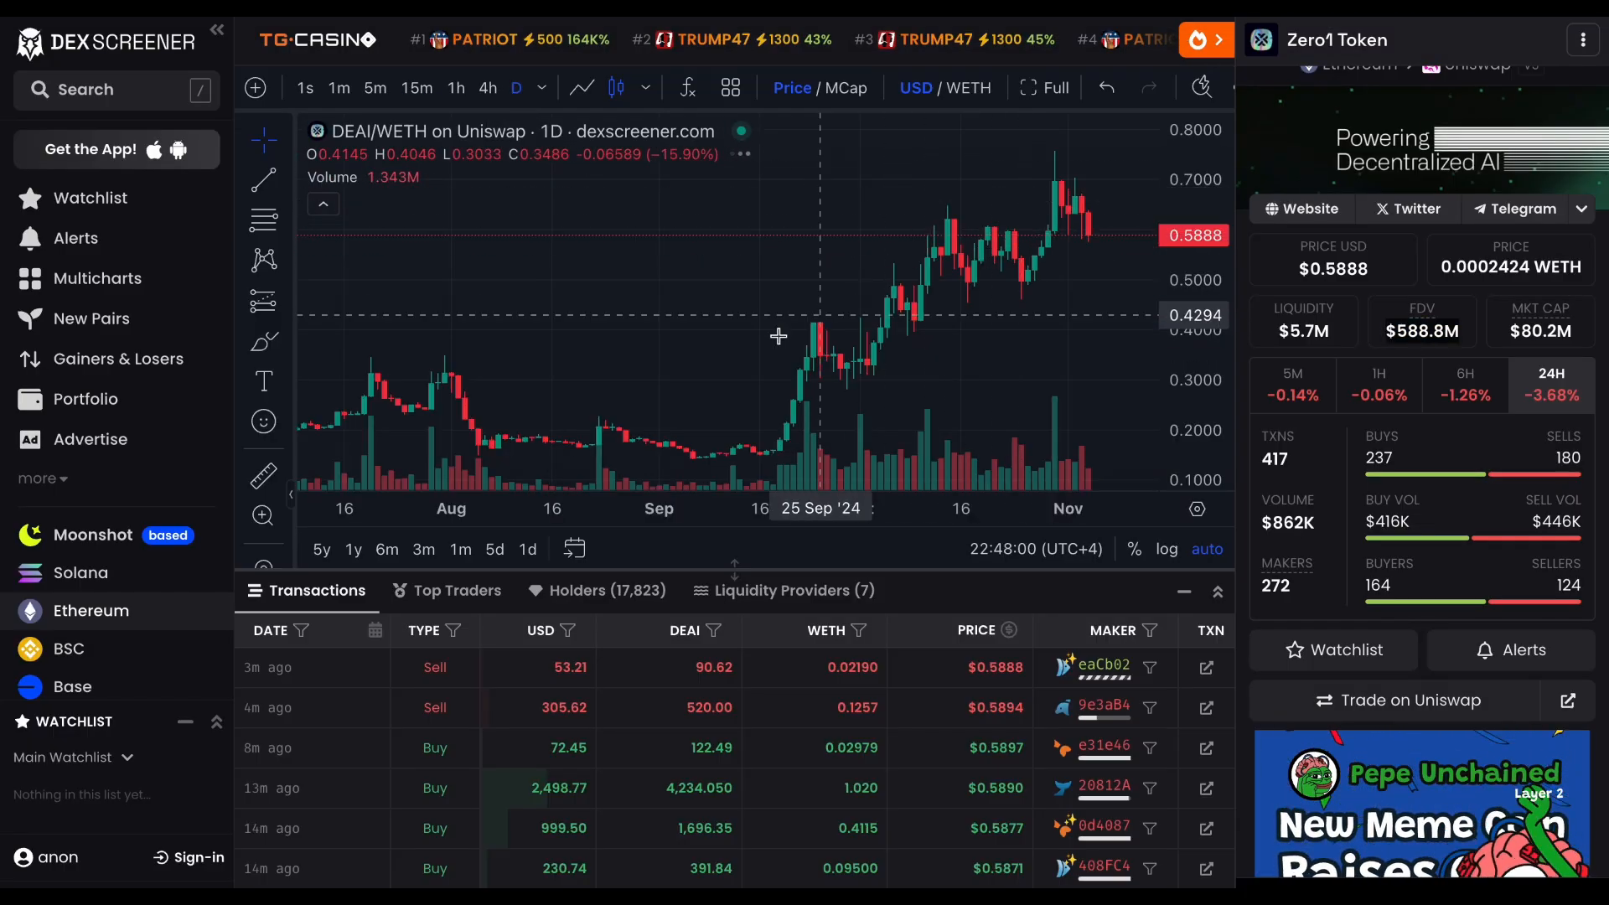
mouse_move(1039, 181)
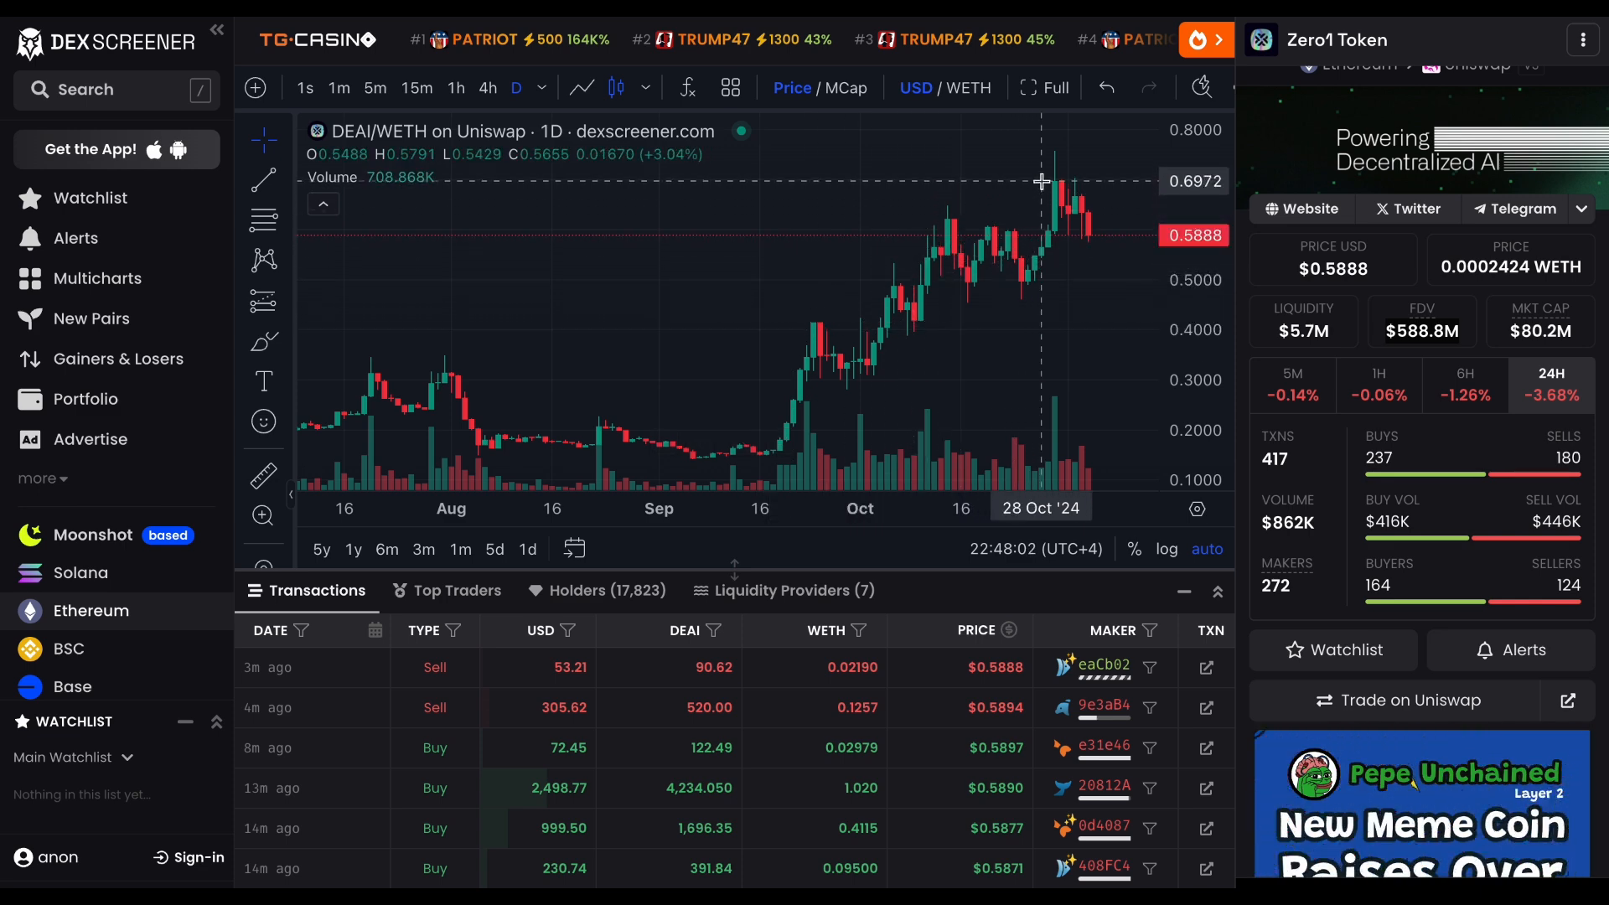